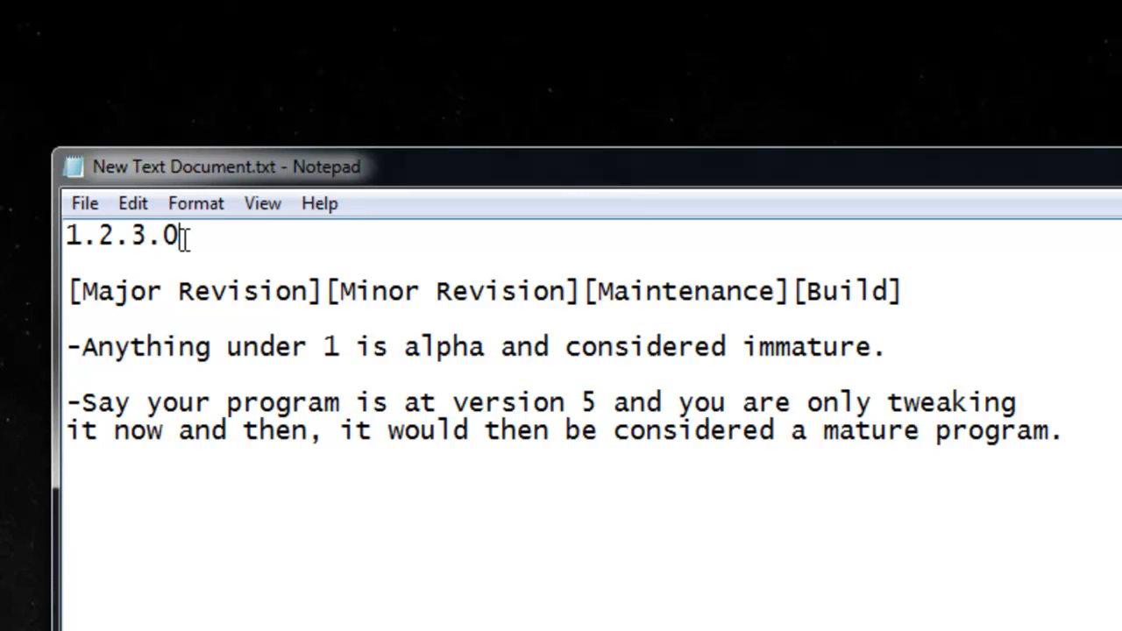
double_click(169, 235)
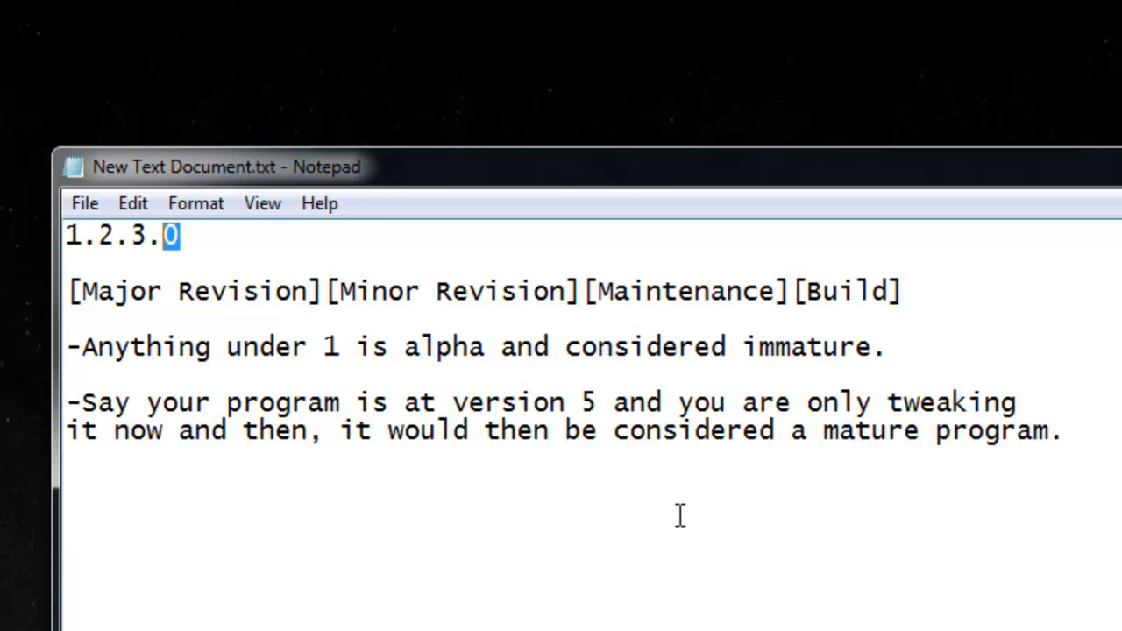
mouse_move(355, 433)
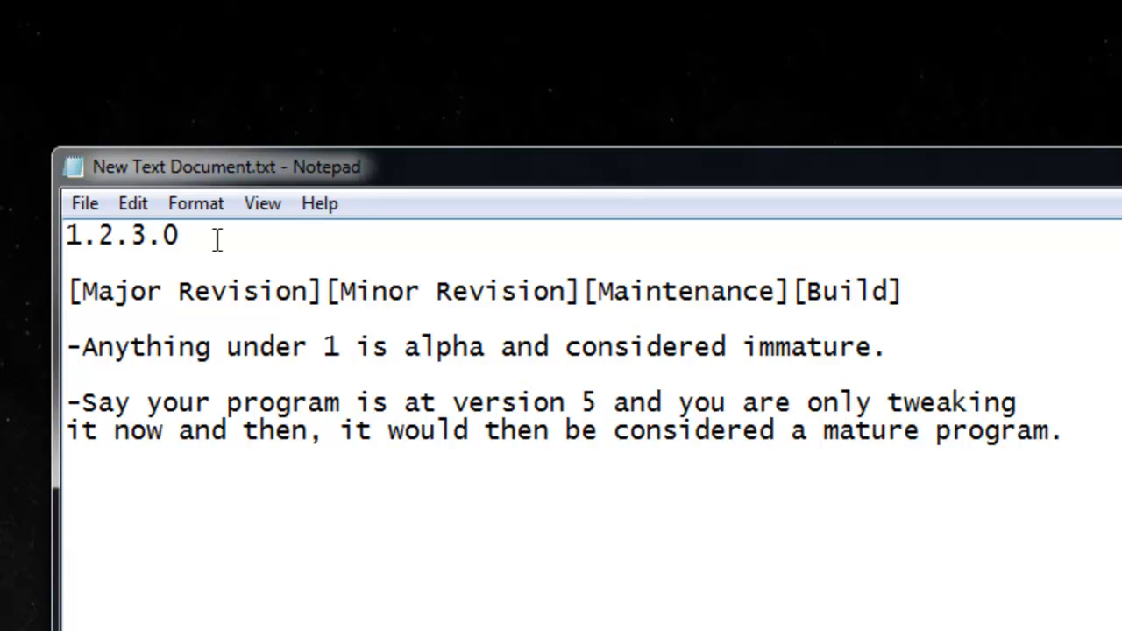
double_click(121, 235)
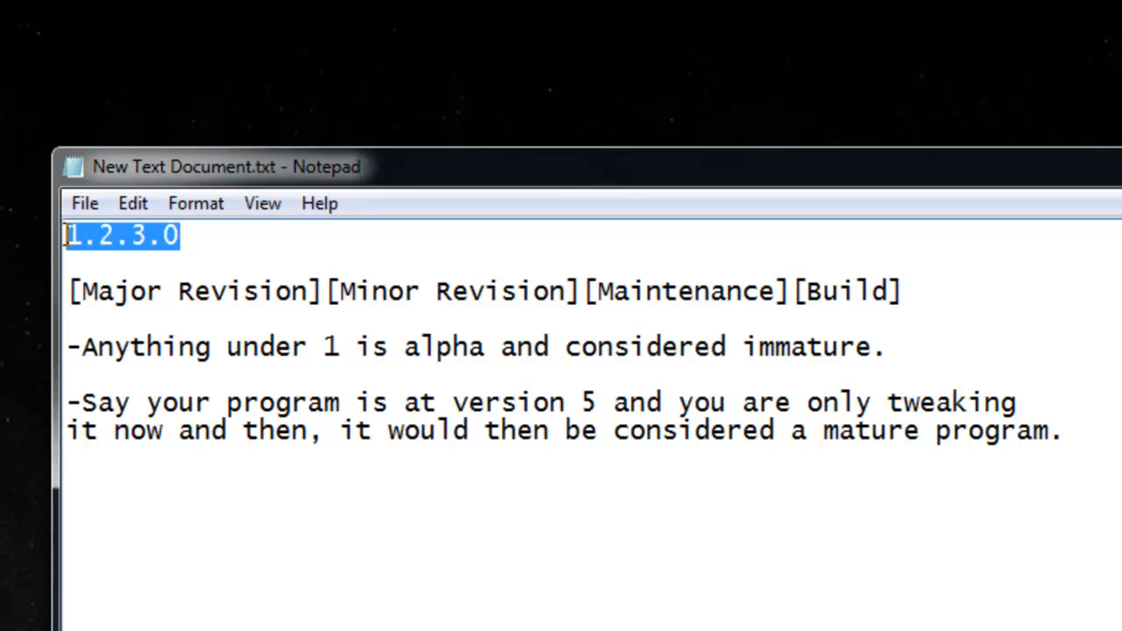
left_click(186, 236)
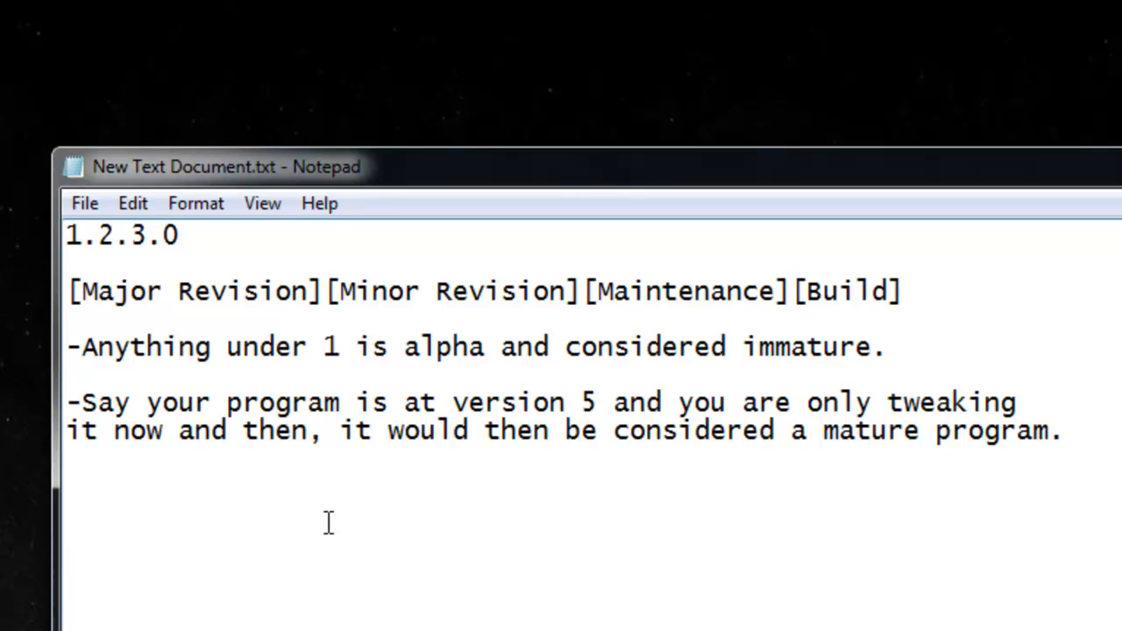
left_click(180, 234)
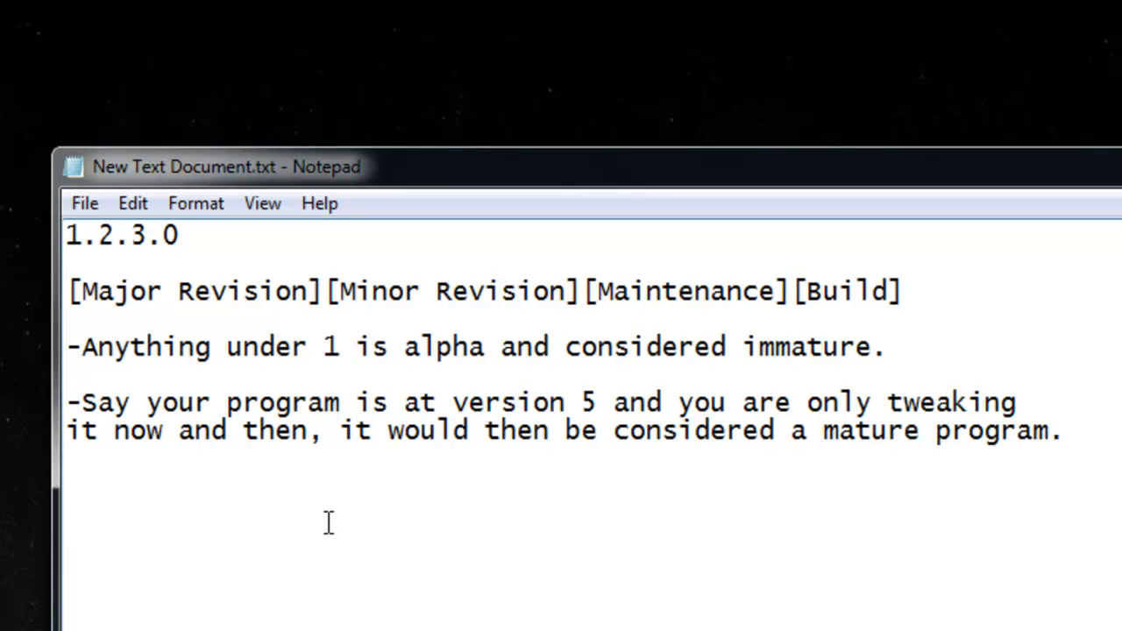
left_click(179, 235)
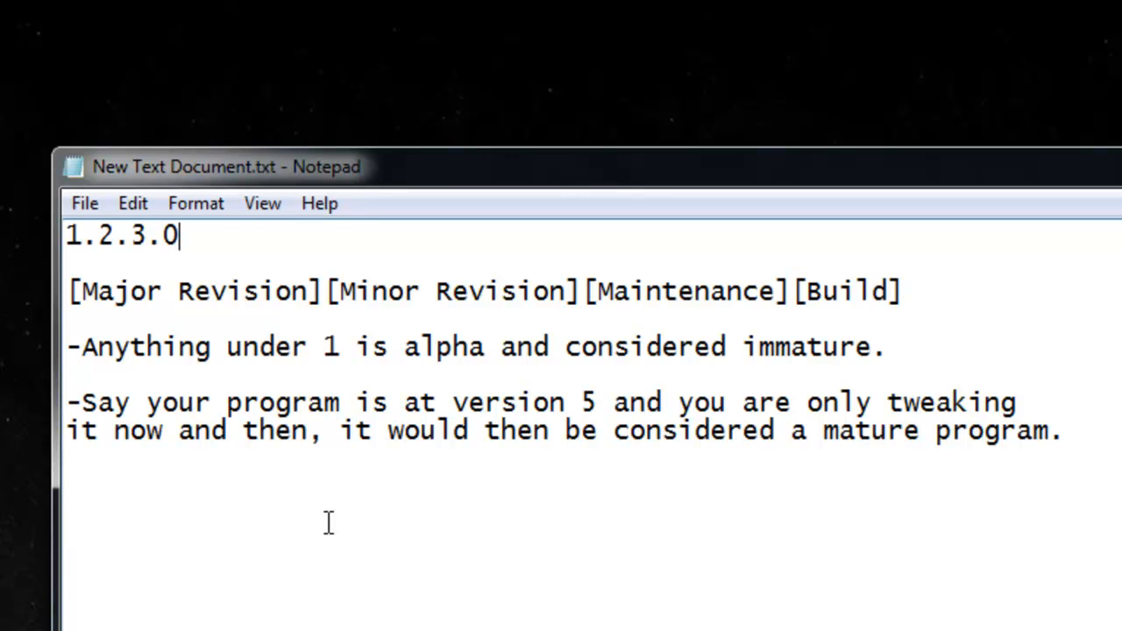